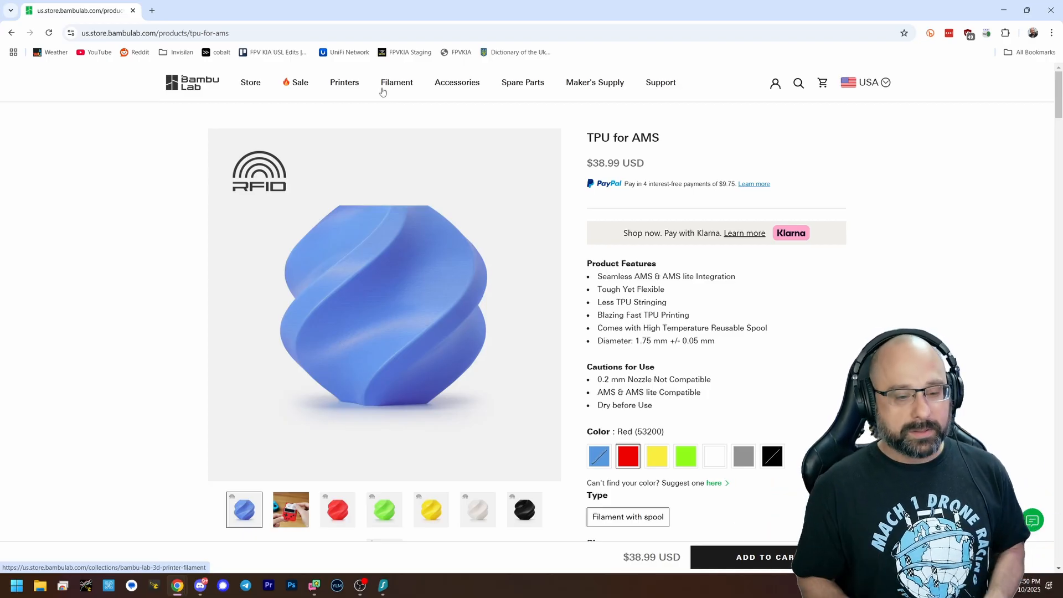
{"action": "mouse_move", "coordinate": [210, 262]}
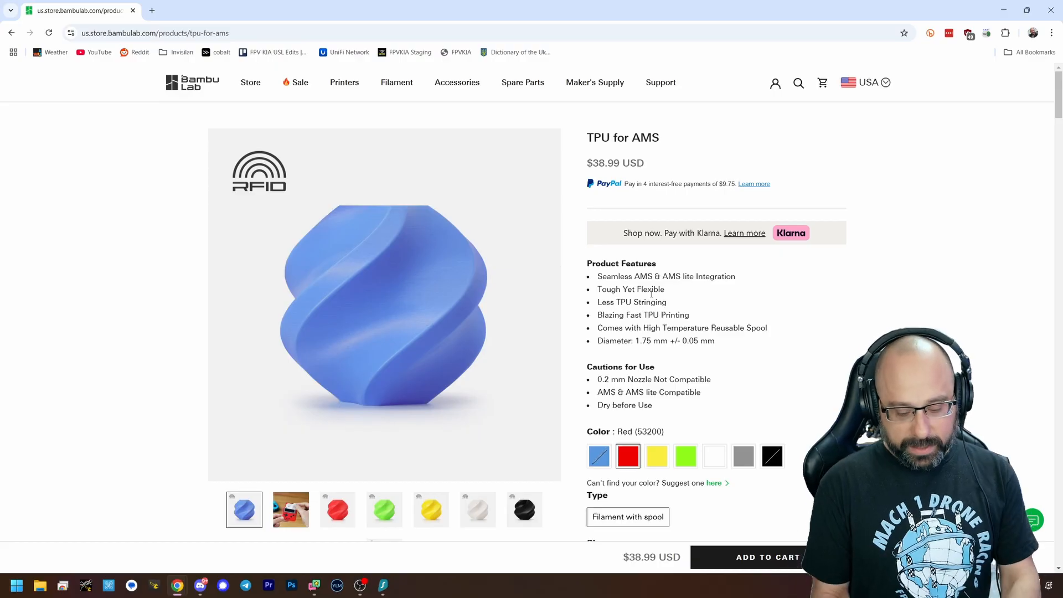
Open the TPU 95A HF product page in a second Bambu Lab Store tab.
{"action": "type", "text": "sainsmar"}
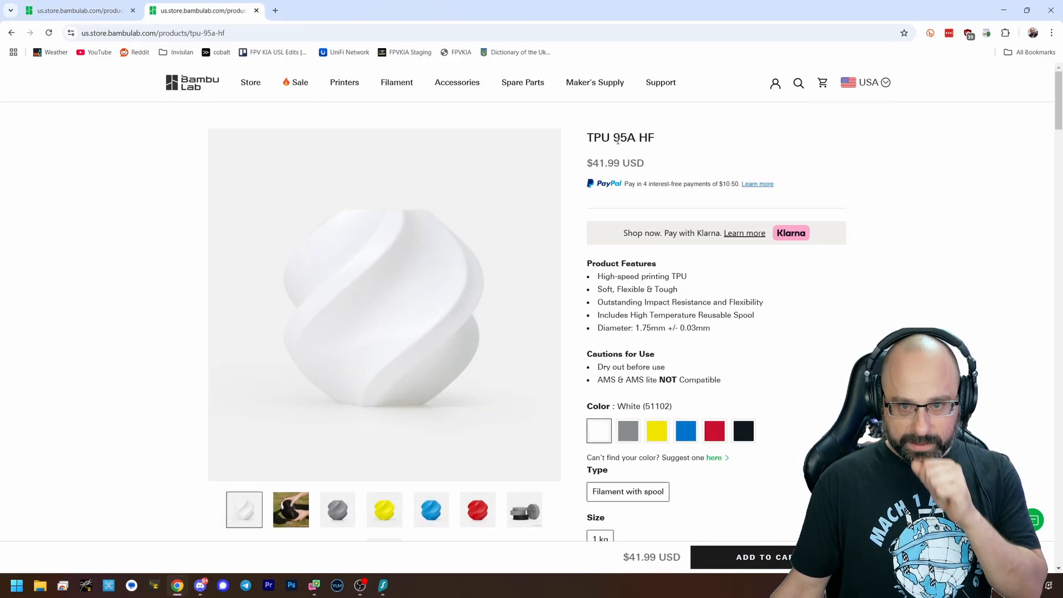
In a new tab, search 'sainsmart tpu' and open SainSmart's TPU Filament page.
{"action": "left_click", "coordinate": [399, 10]}
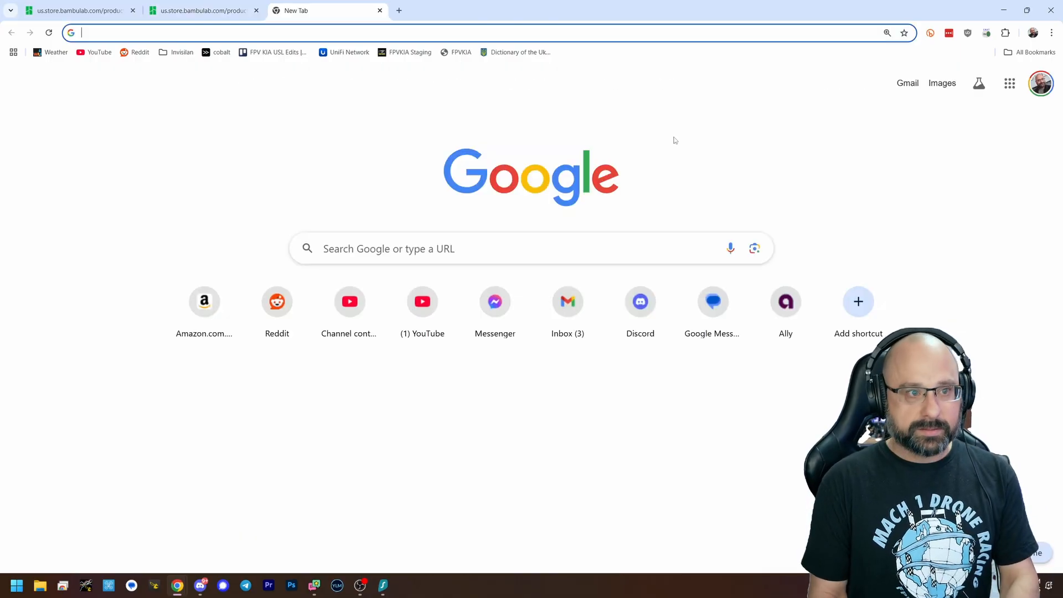
{"action": "type", "text": "sainsmart"}
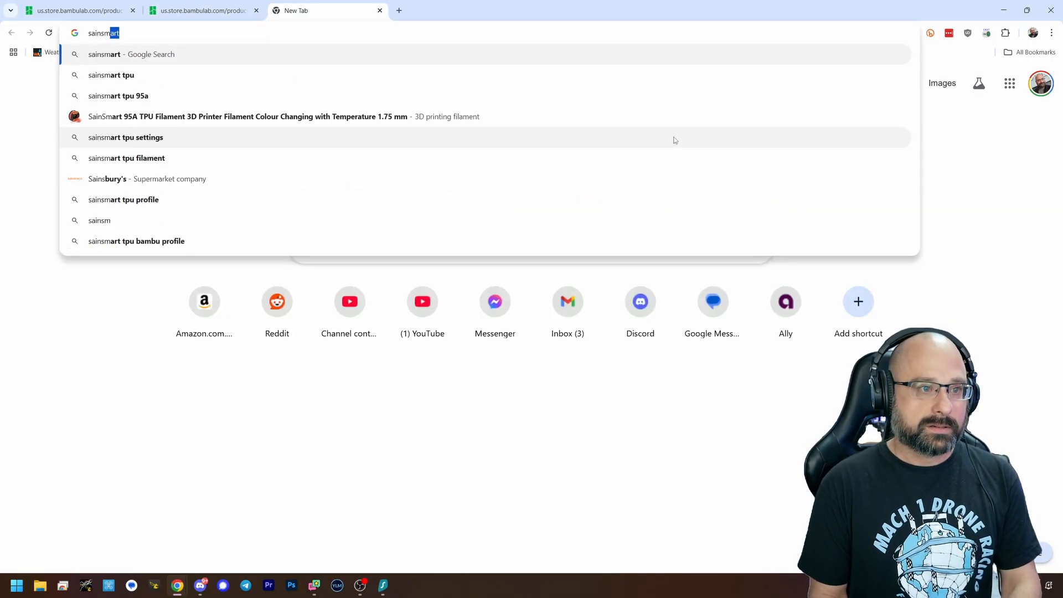
{"action": "left_click", "coordinate": [111, 75]}
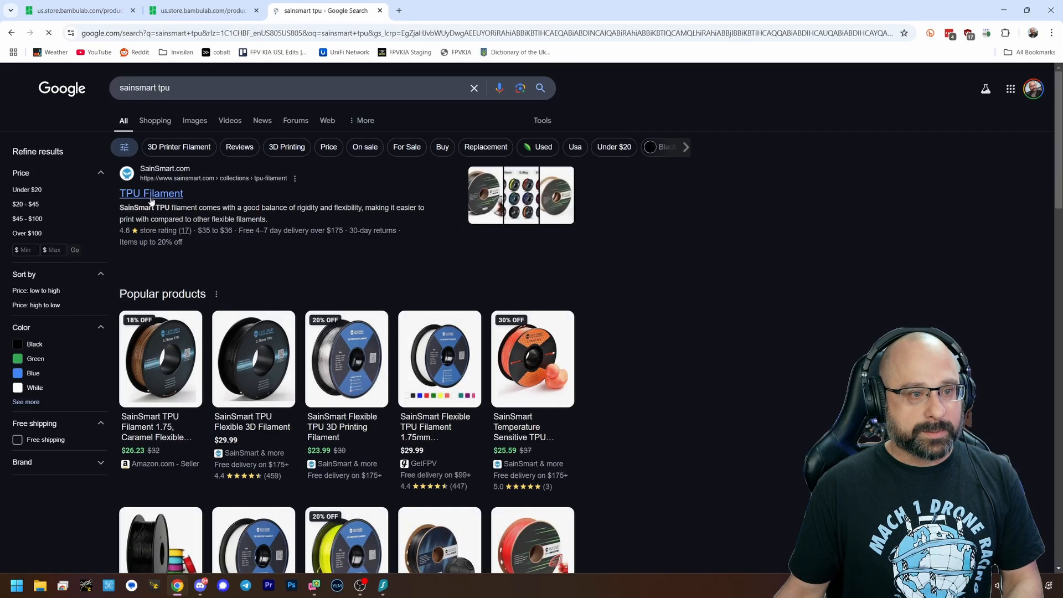
{"action": "left_click", "coordinate": [151, 193]}
{"action": "type", "text": "shore hardnes"}
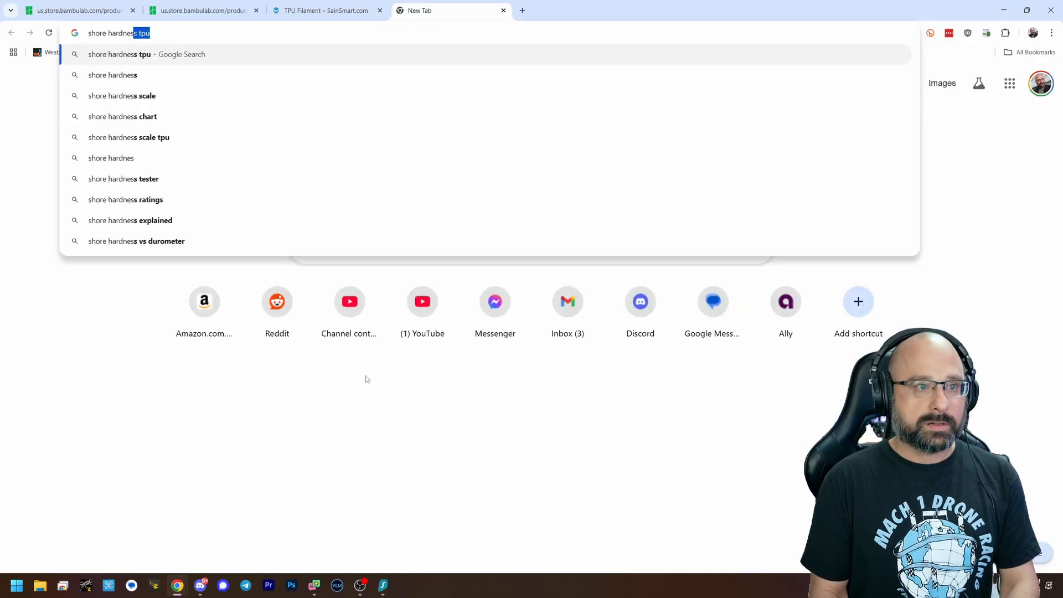
Search the Shore hardness scale and visit Smooth-On's Durometer Shore Hardness Scale page.
{"action": "left_click", "coordinate": [122, 96]}
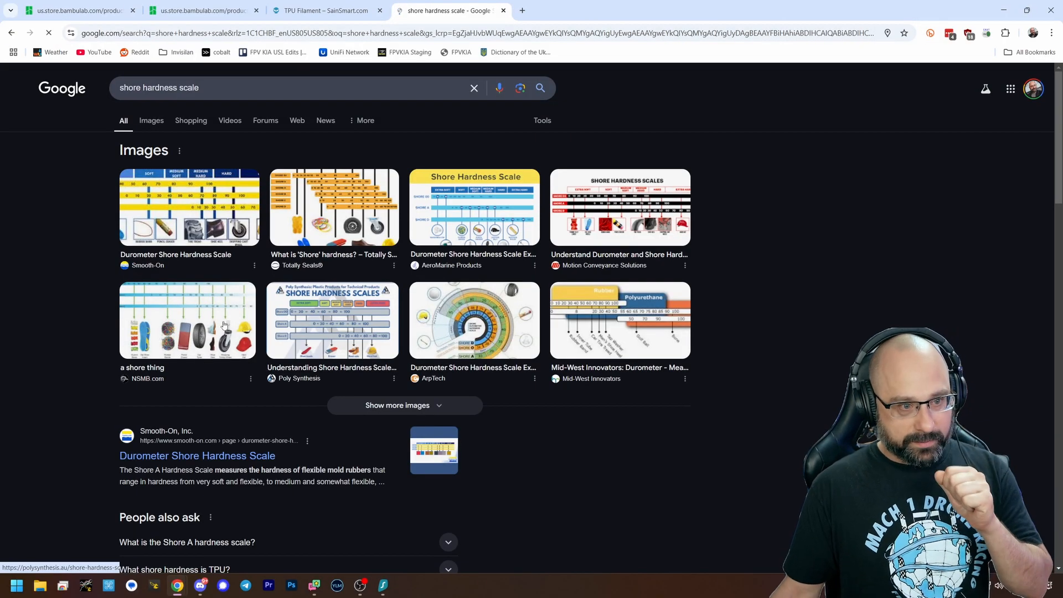
{"action": "left_click", "coordinate": [190, 208]}
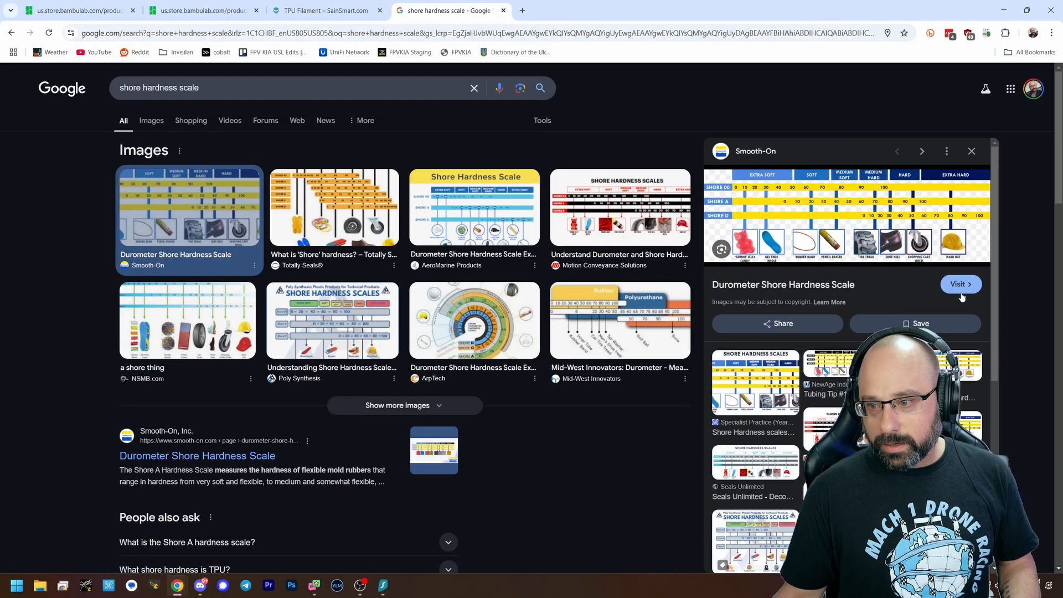
{"action": "left_click", "coordinate": [958, 284]}
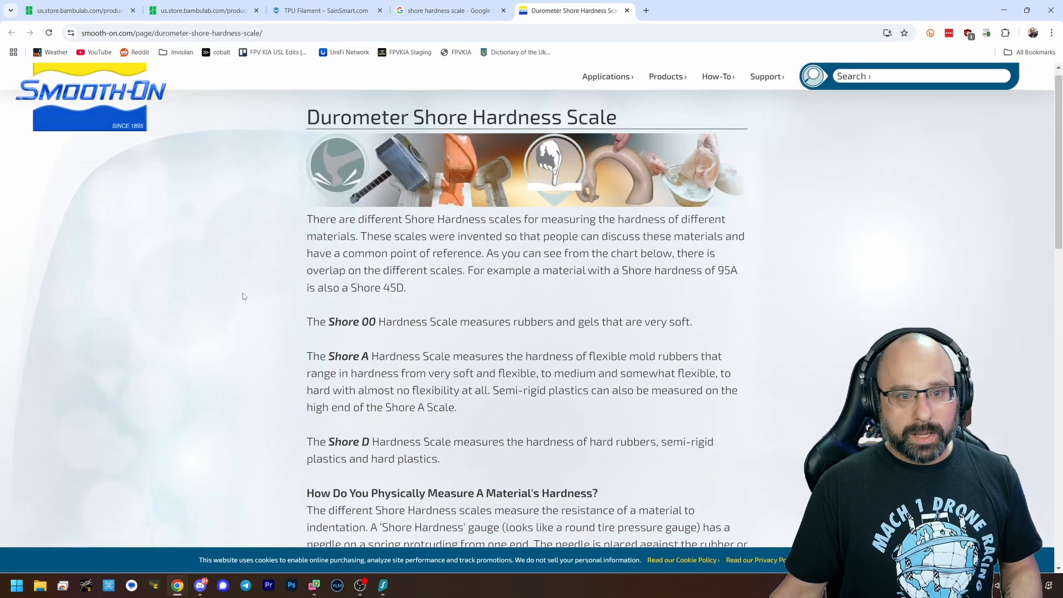
Scroll to Smooth-On's Shore Hardness Scales chart and open the image in its own tab.
{"action": "scroll", "scroll_direction": "down", "scroll_amount": 3}
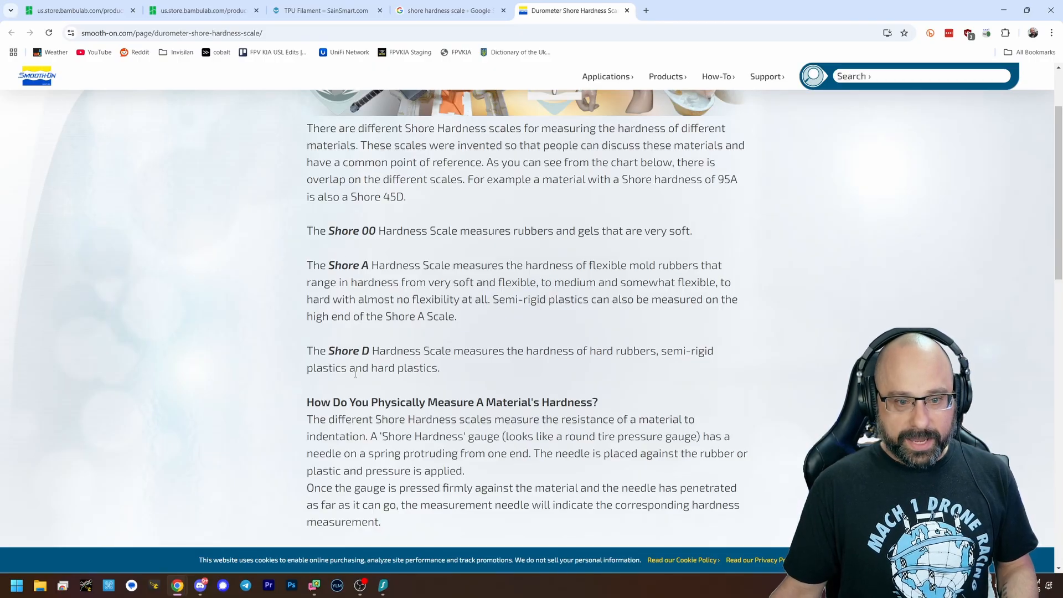
{"action": "scroll", "scroll_direction": "down", "scroll_amount": 3}
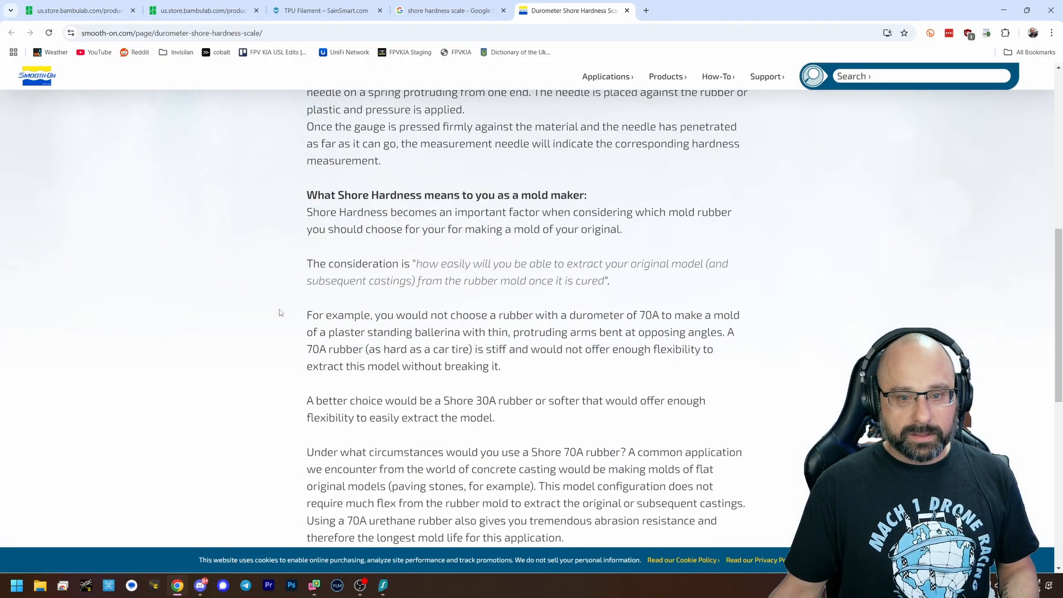
{"action": "scroll", "scroll_direction": "down", "scroll_amount": 3}
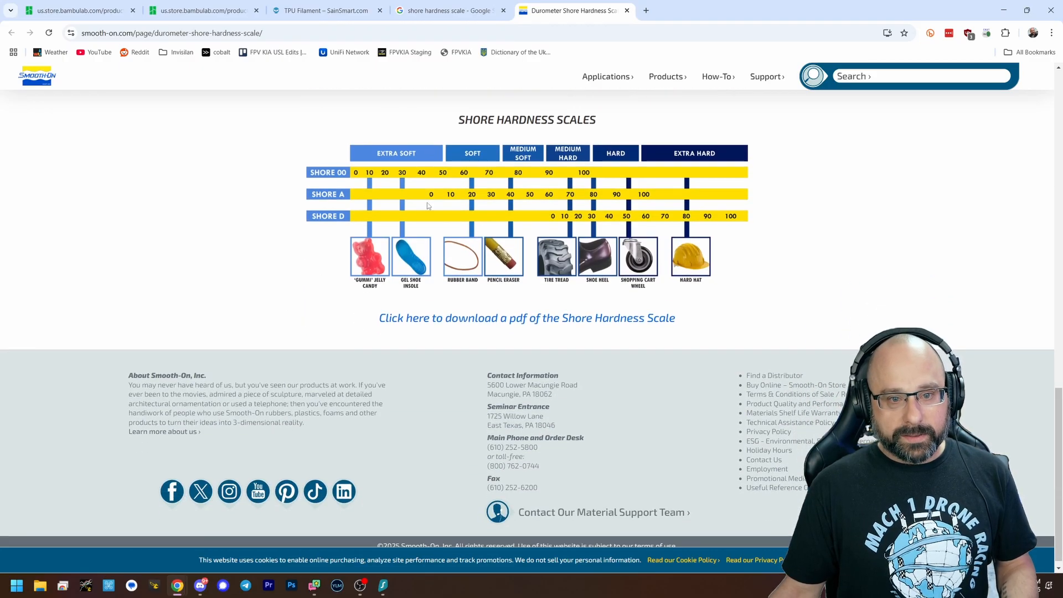
{"action": "left_click", "coordinate": [527, 317]}
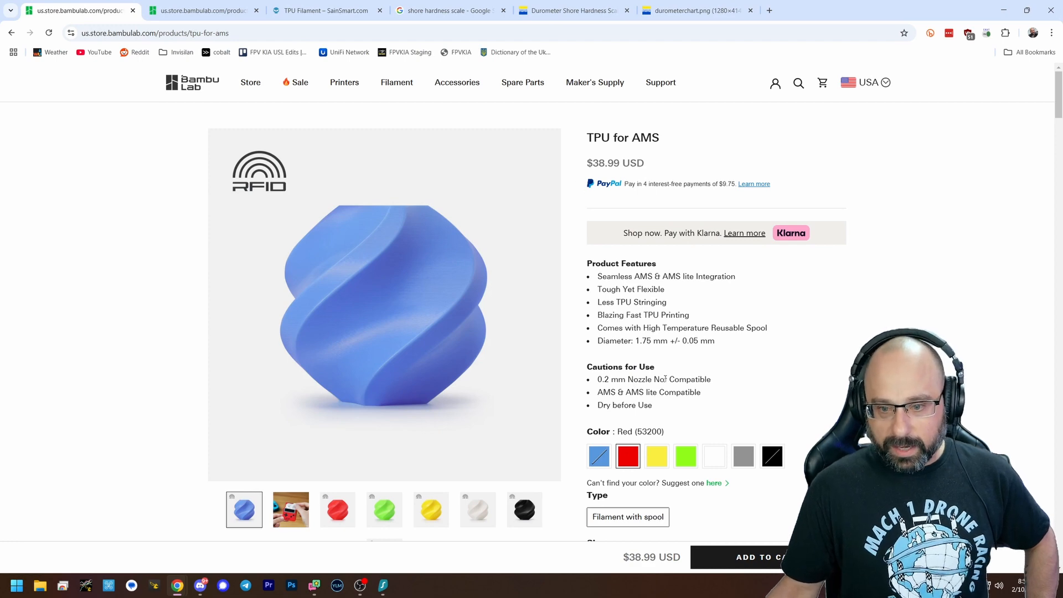
Scroll TPU for AMS to its Shore hardness 68D description, then view the durometer chart tab.
{"action": "scroll", "scroll_direction": "down", "scroll_amount": 3}
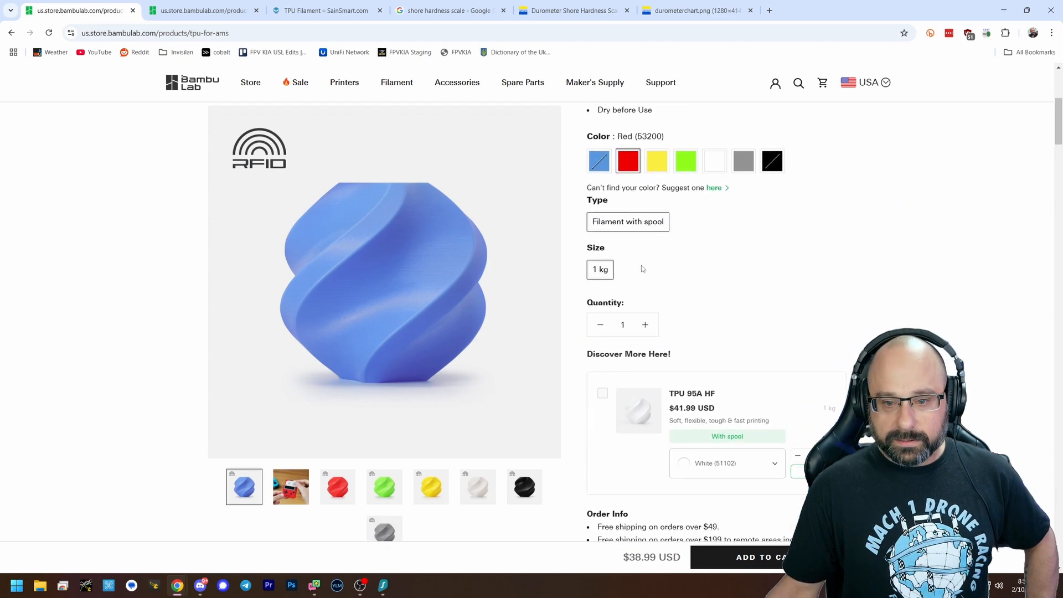
{"action": "scroll", "scroll_direction": "down", "scroll_amount": 3}
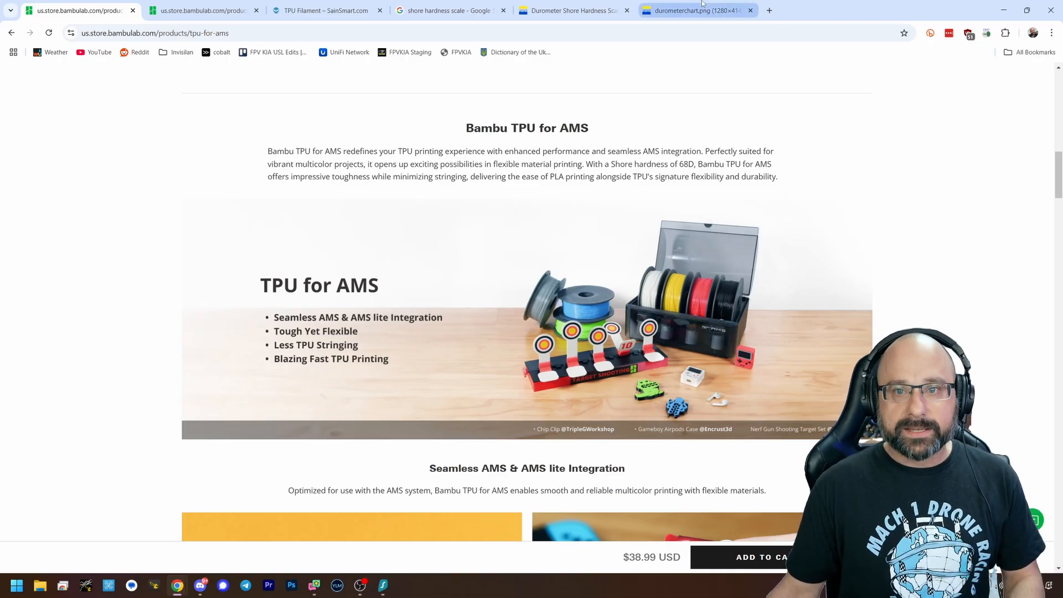
{"action": "left_click", "coordinate": [692, 10]}
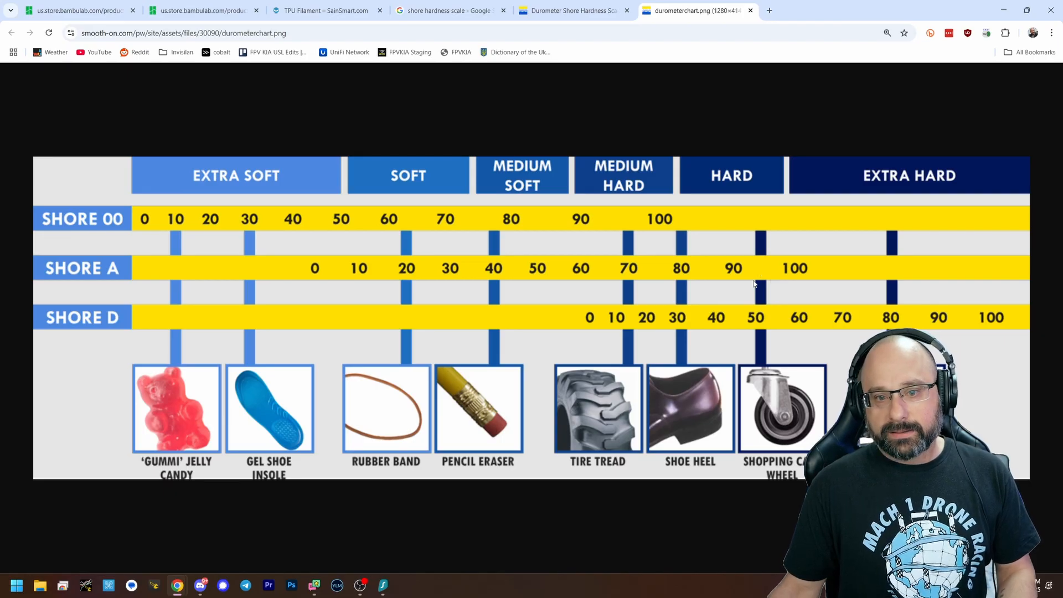
{"action": "mouse_move", "coordinate": [755, 272]}
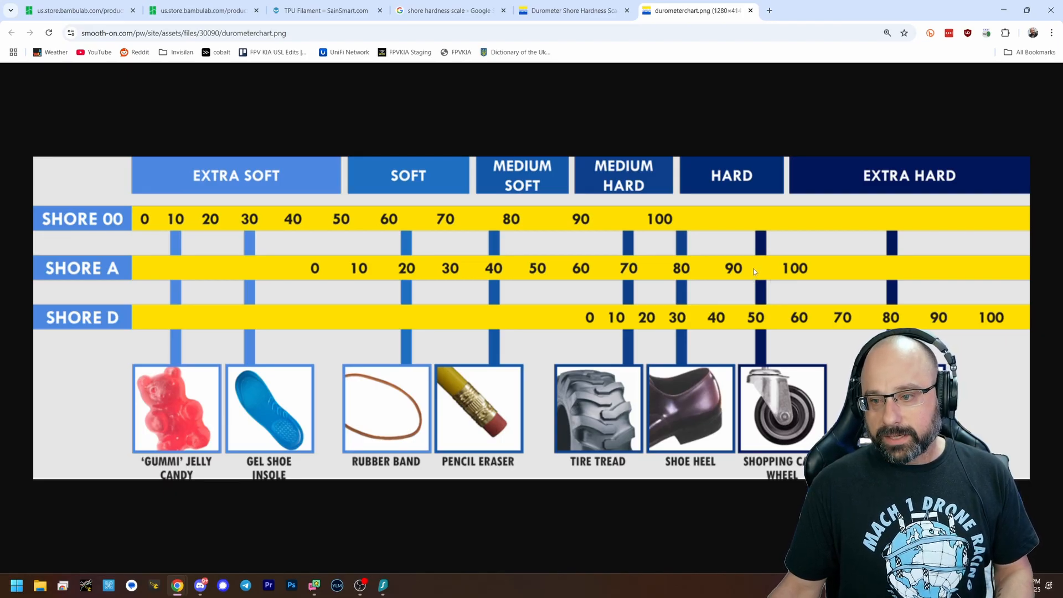
{"action": "mouse_move", "coordinate": [819, 313]}
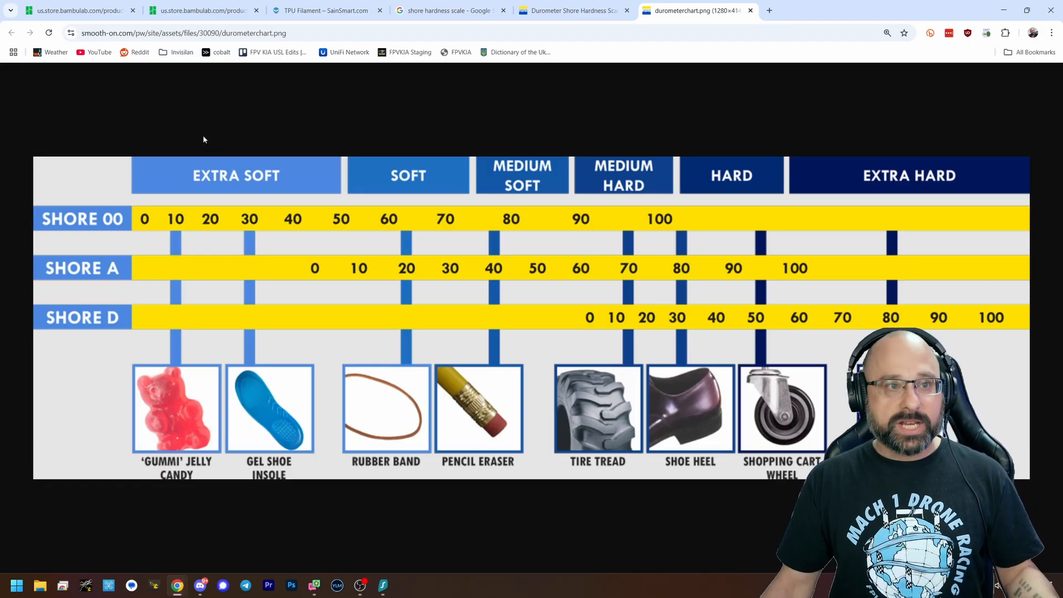
Scroll the TPU for AMS page down to its speed comparison and Accessory Compatibility tables.
{"action": "left_click", "coordinate": [77, 10]}
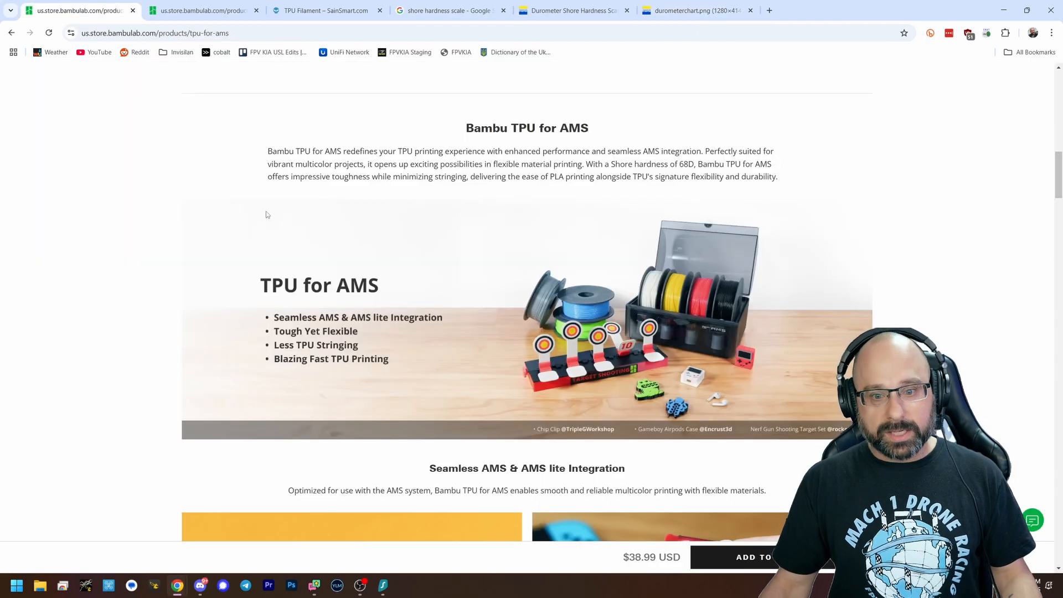
{"action": "scroll", "scroll_direction": "down", "scroll_amount": 3}
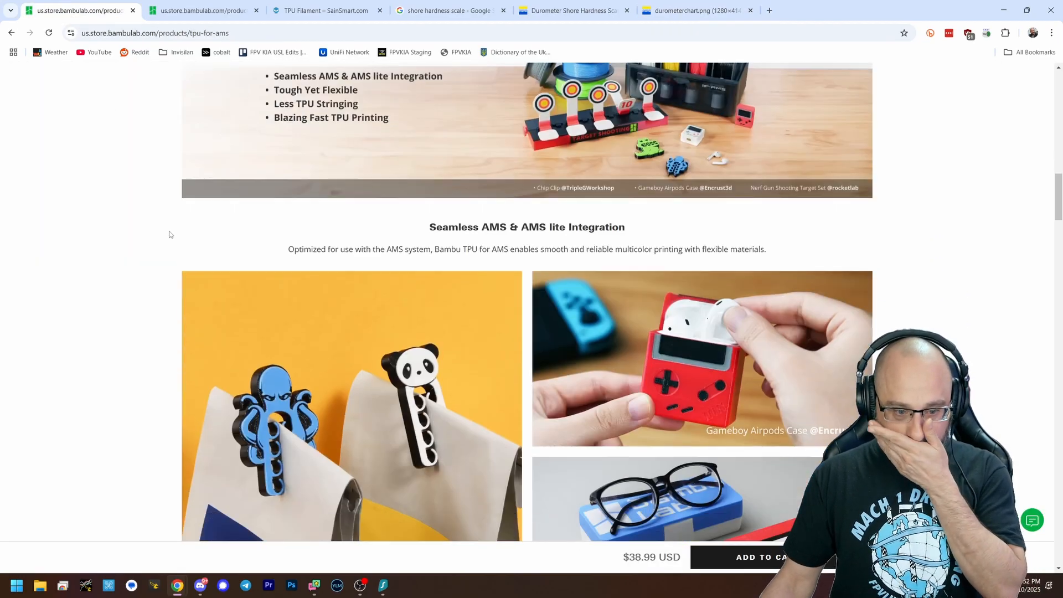
{"action": "scroll", "scroll_direction": "down", "scroll_amount": 3}
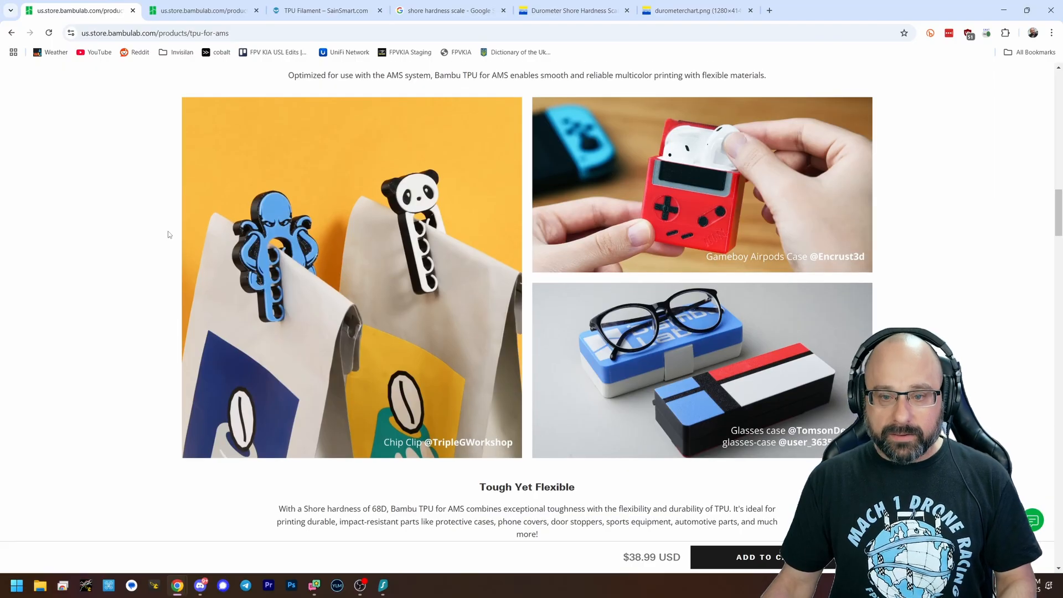
{"action": "scroll", "scroll_direction": "down", "scroll_amount": 3}
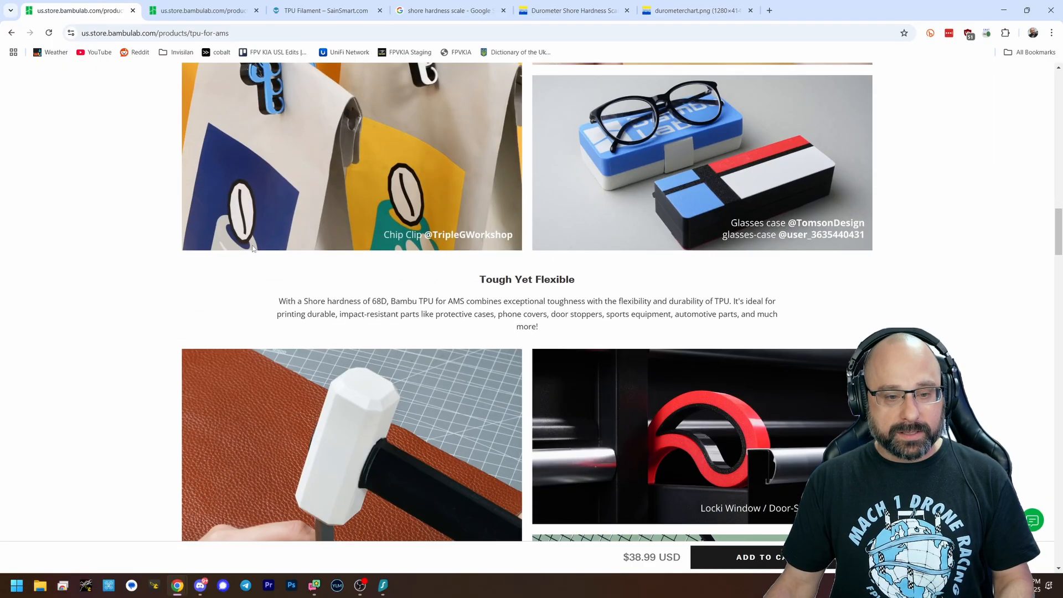
{"action": "scroll", "scroll_direction": "down", "scroll_amount": 3}
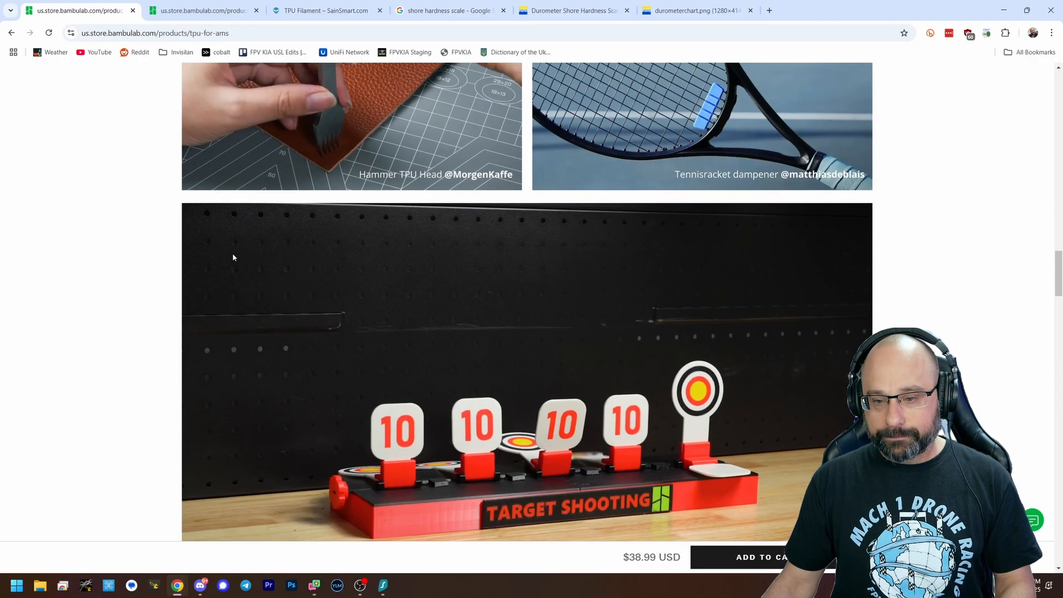
{"action": "scroll", "scroll_direction": "down", "scroll_amount": 3}
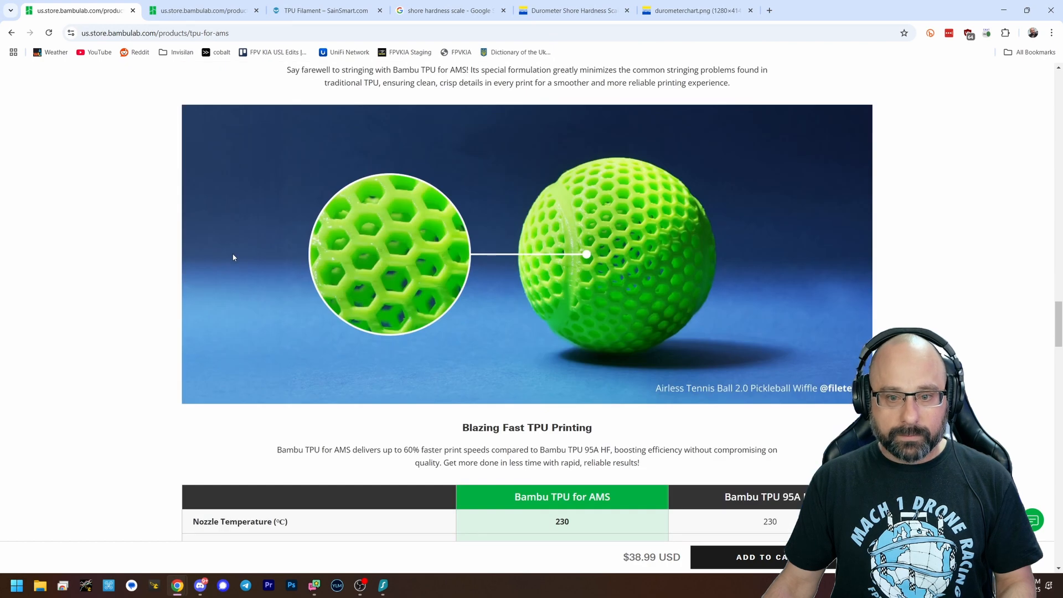
{"action": "scroll", "scroll_direction": "down", "scroll_amount": 3}
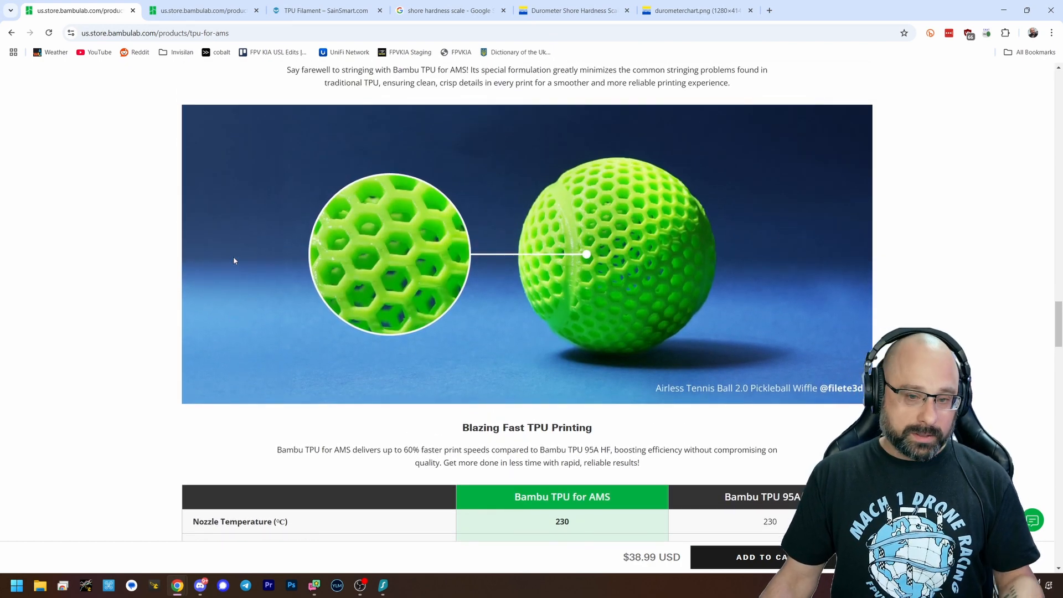
{"action": "scroll", "scroll_direction": "down", "scroll_amount": 3}
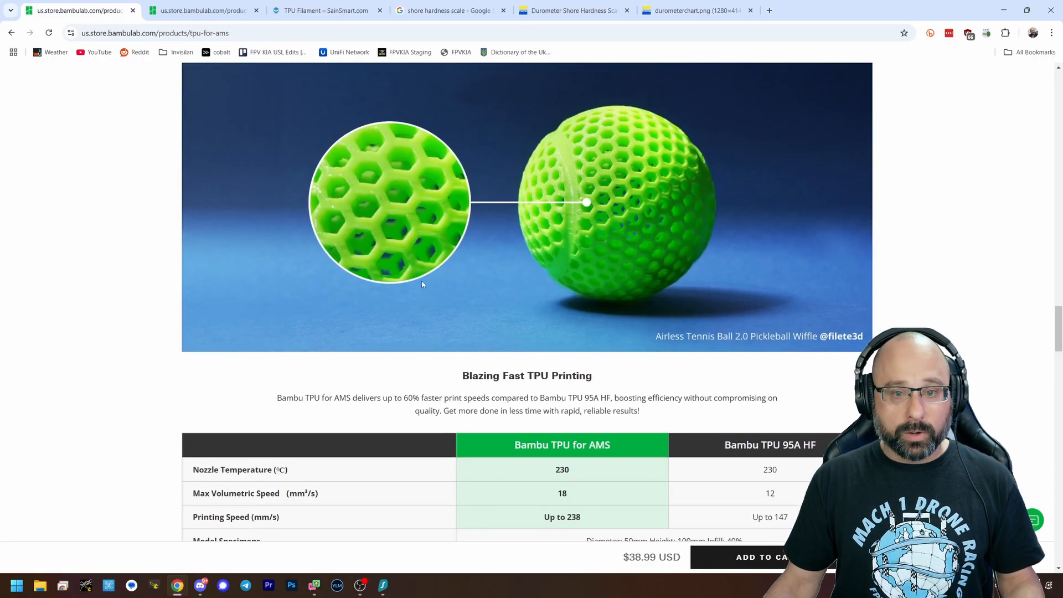
{"action": "scroll", "scroll_direction": "down", "scroll_amount": 3}
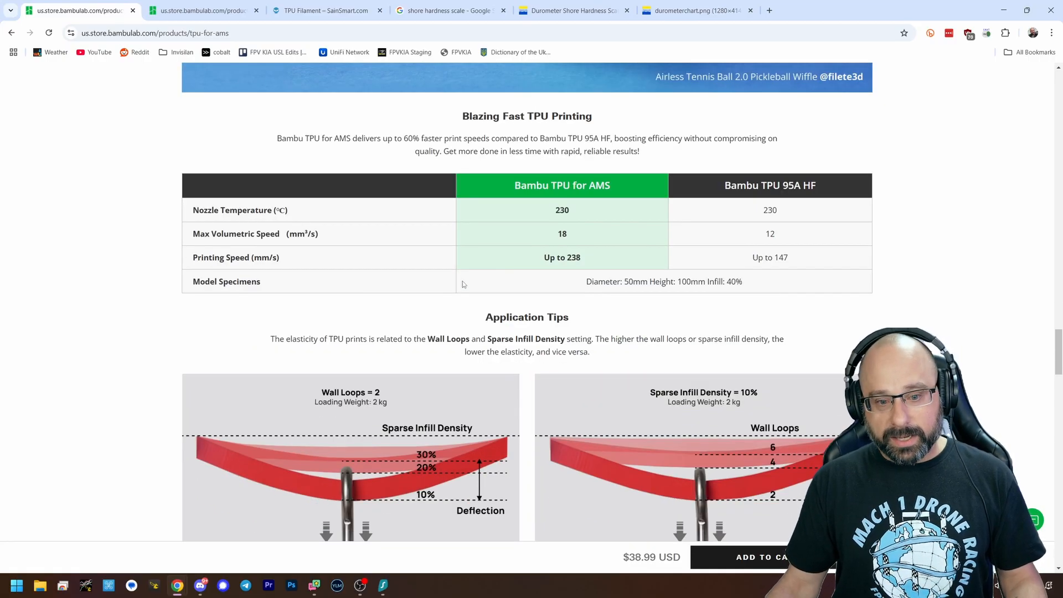
{"action": "scroll", "scroll_direction": "down", "scroll_amount": 3}
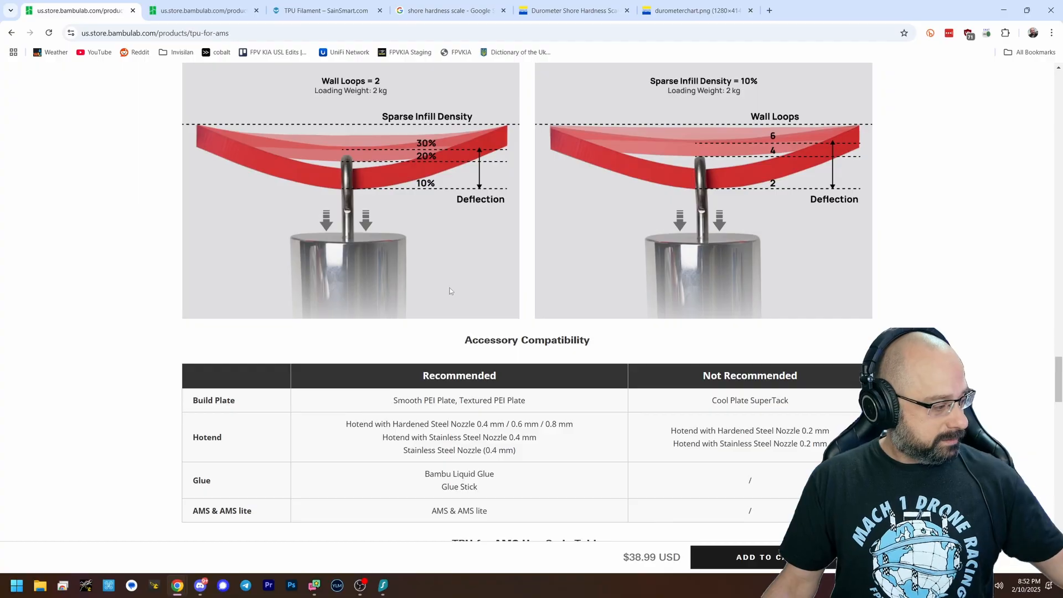